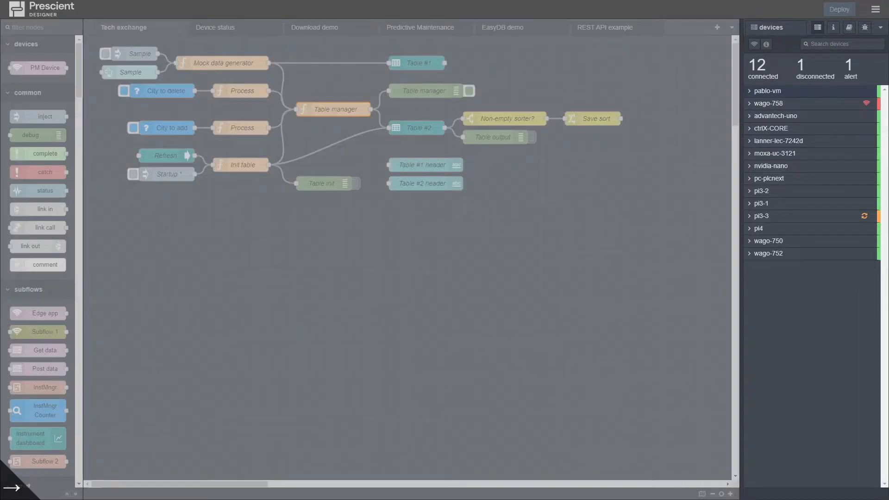
Step: Open the Table manager function node and scroll through its On Message code
{"action": "double_click", "coordinate": [333, 109]}
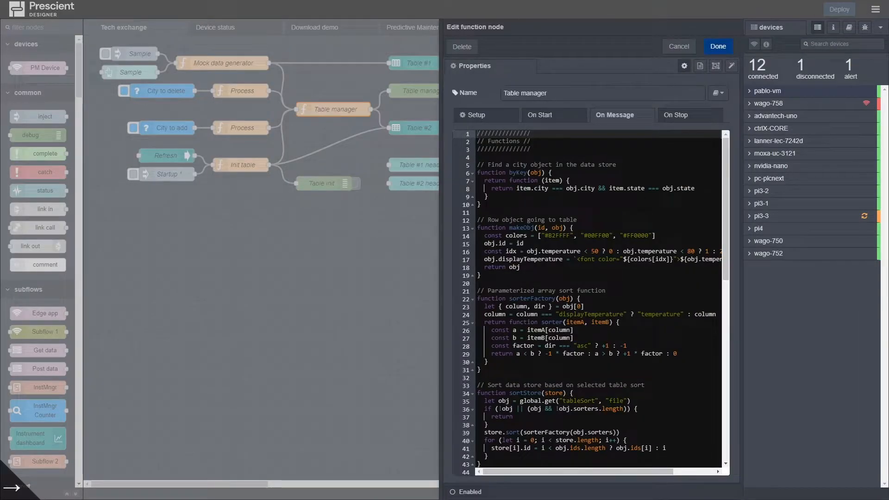
{"action": "scroll", "scroll_direction": "down", "scroll_amount": 3}
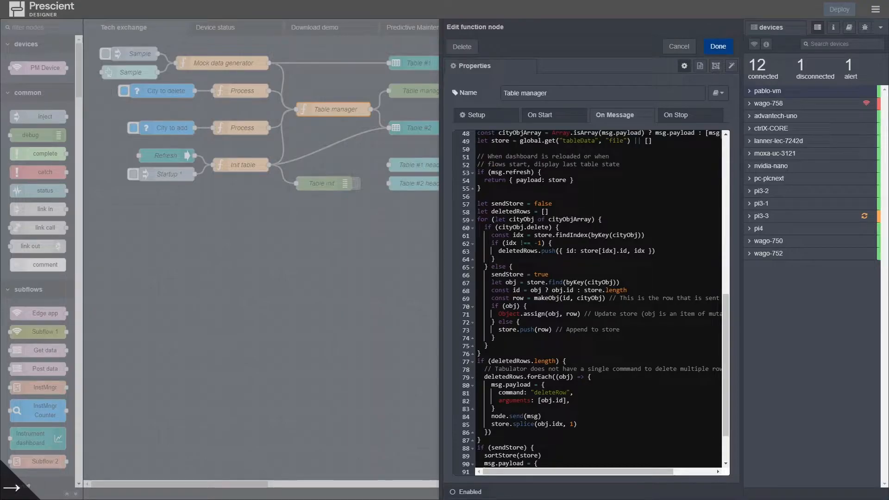
{"action": "scroll", "scroll_direction": "up", "scroll_amount": 3}
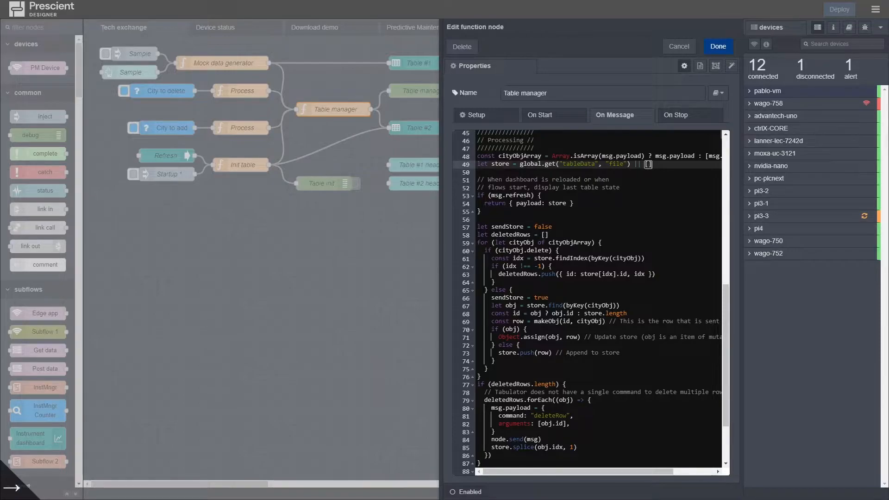
{"action": "double_click", "coordinate": [614, 164]}
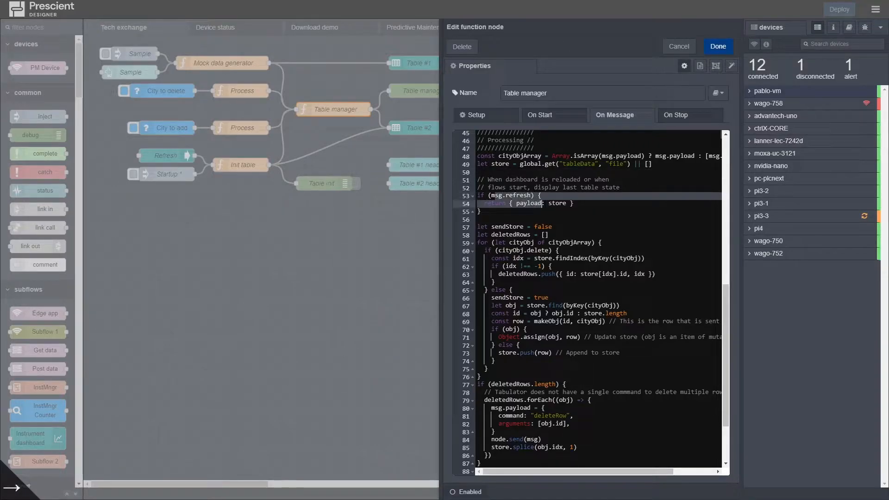
{"action": "left_click", "coordinate": [547, 203]}
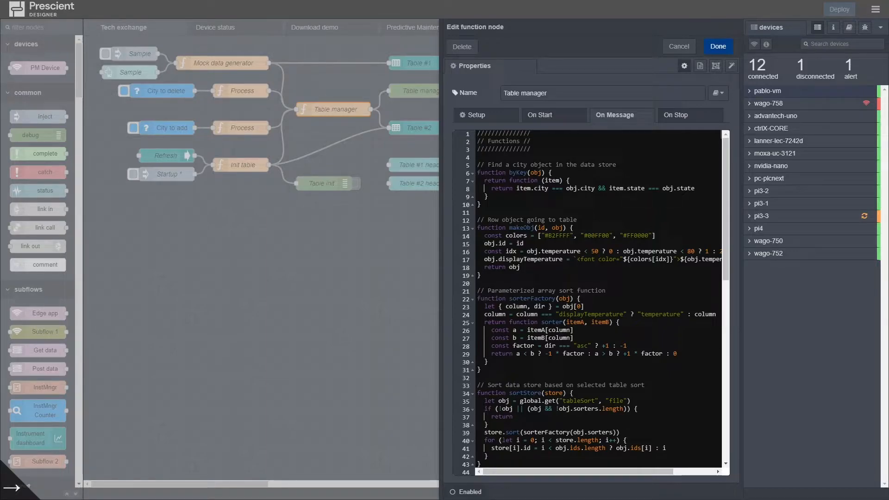
{"action": "left_click", "coordinate": [531, 189]}
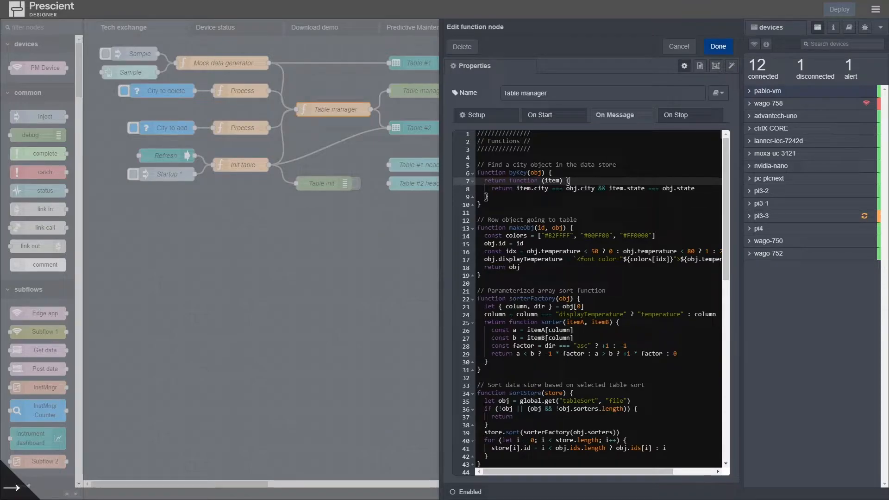
{"action": "scroll", "scroll_direction": "down", "scroll_amount": 3}
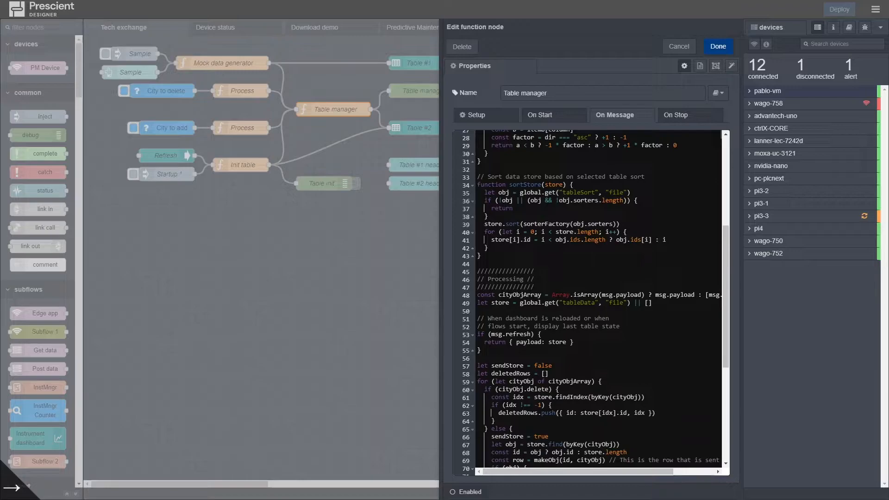
{"action": "scroll", "scroll_direction": "down", "scroll_amount": 3}
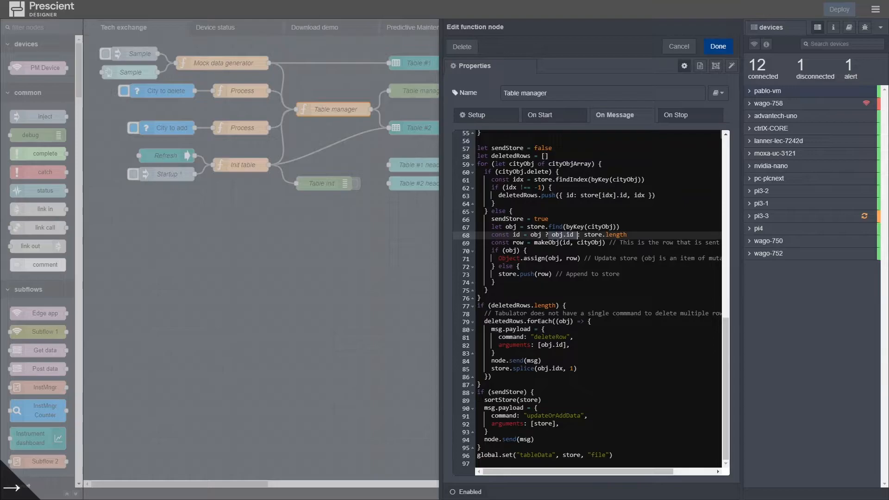
{"action": "double_click", "coordinate": [563, 235]}
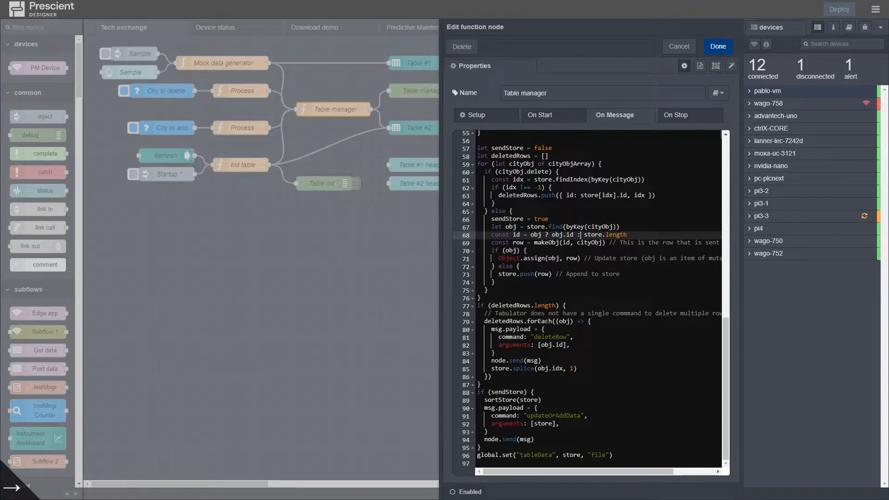
{"action": "double_click", "coordinate": [615, 235]}
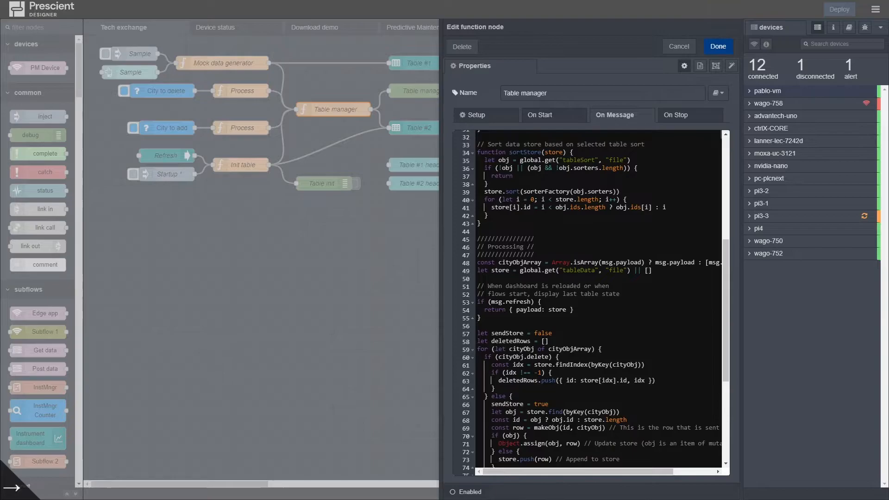
Step: Scroll through the rest of the Table manager code, then cancel without changes
{"action": "scroll", "scroll_direction": "down", "scroll_amount": 3}
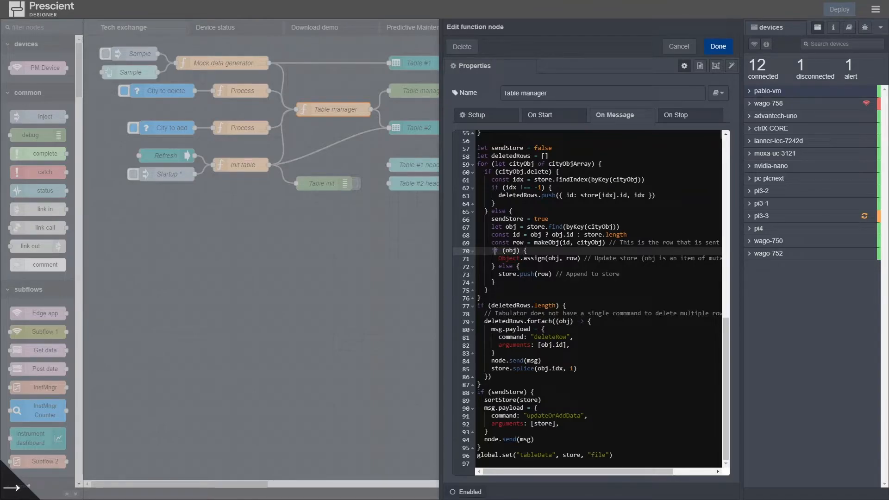
{"action": "left_click", "coordinate": [577, 258]}
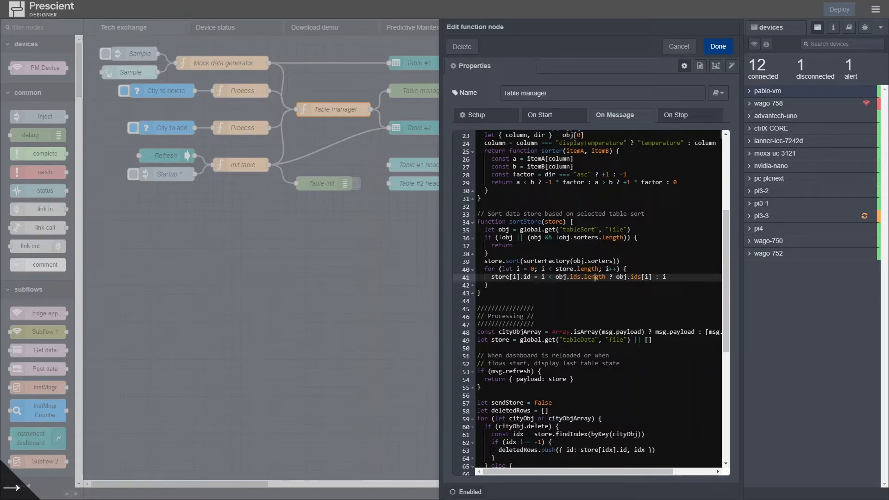
{"action": "left_click", "coordinate": [718, 47]}
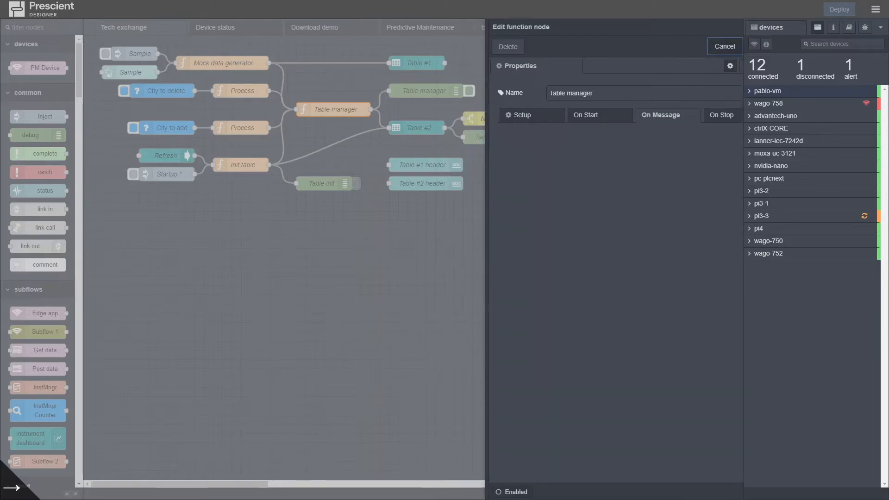
Step: Inspect the Non-empty sorter? switch node's rule and close it unchanged
{"action": "left_click", "coordinate": [724, 46]}
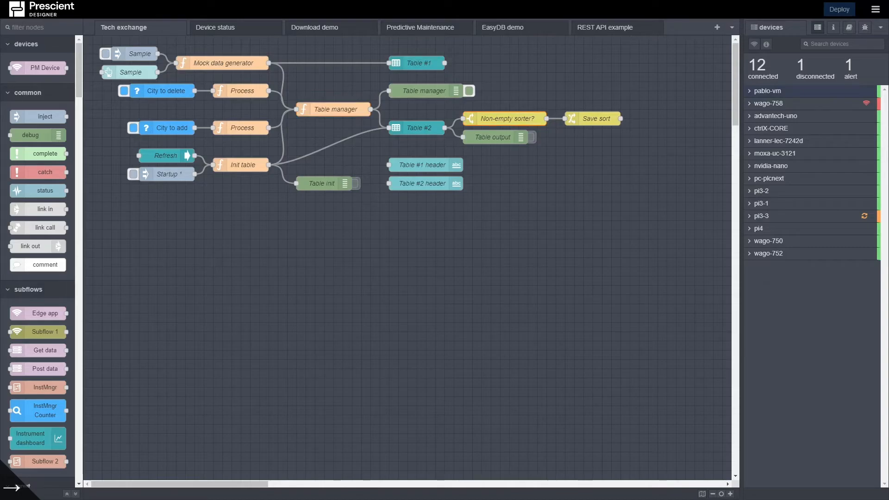
{"action": "double_click", "coordinate": [504, 119]}
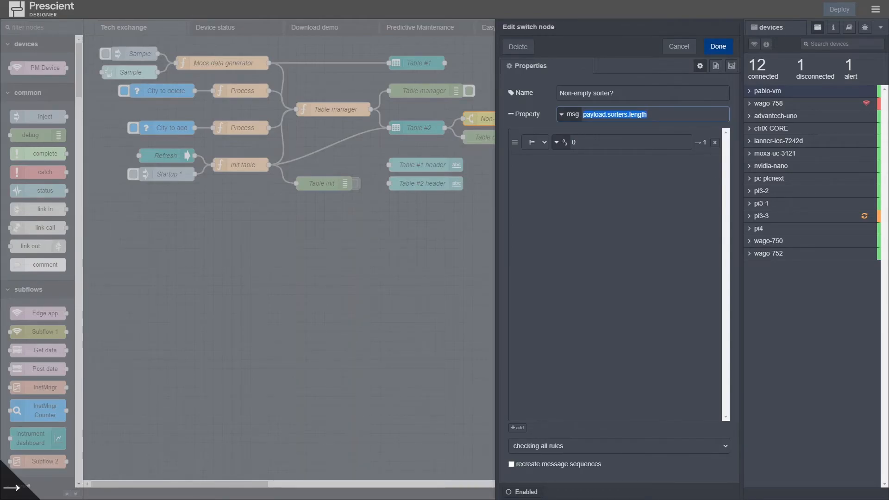
{"action": "left_click", "coordinate": [717, 46]}
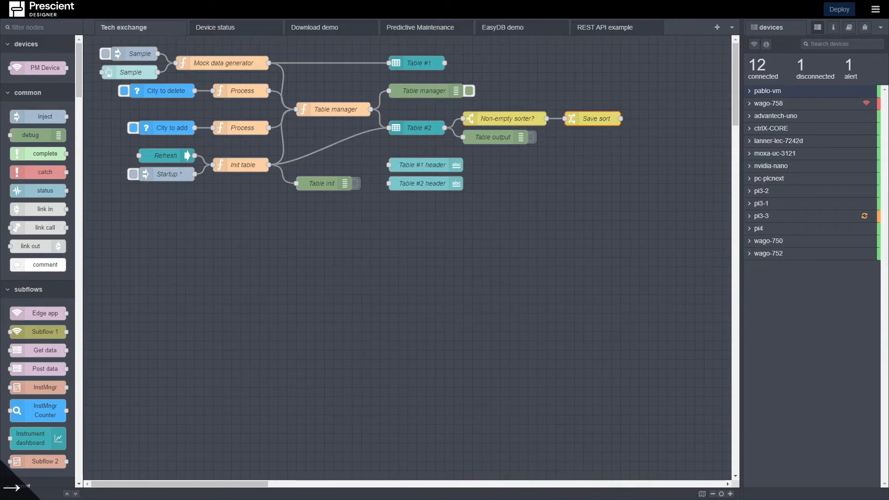
Step: Open the Save sort change node and inspect its global tableSort variable
{"action": "double_click", "coordinate": [593, 119]}
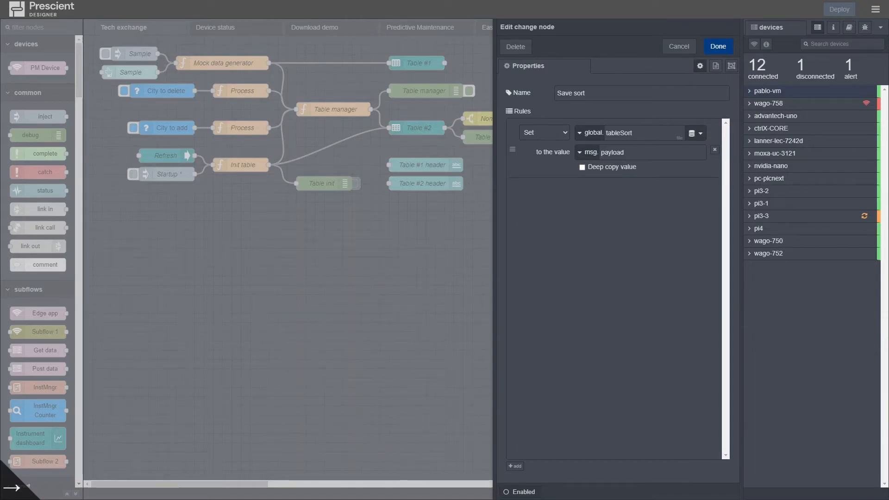
{"action": "left_click", "coordinate": [631, 133]}
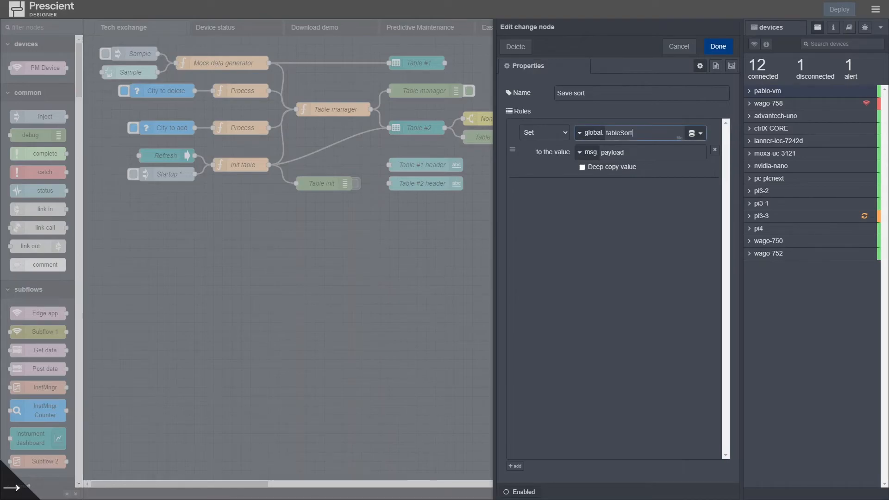
{"action": "double_click", "coordinate": [619, 133]}
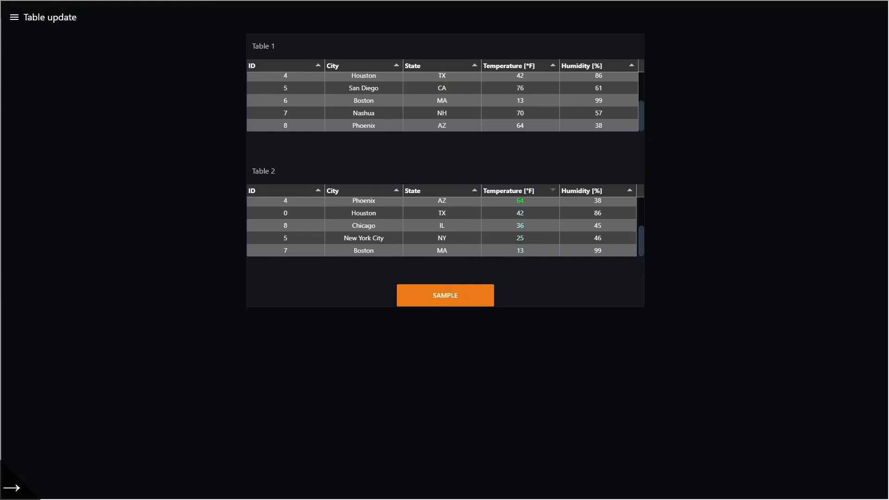
{"action": "mouse_move", "coordinate": [446, 295]}
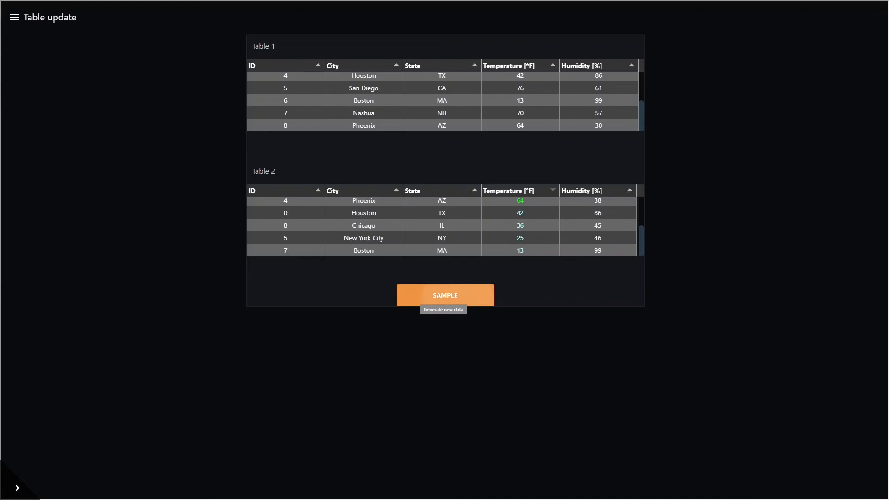
Step: Generate two rounds of new sample data for both dashboard tables
{"action": "left_click", "coordinate": [444, 295]}
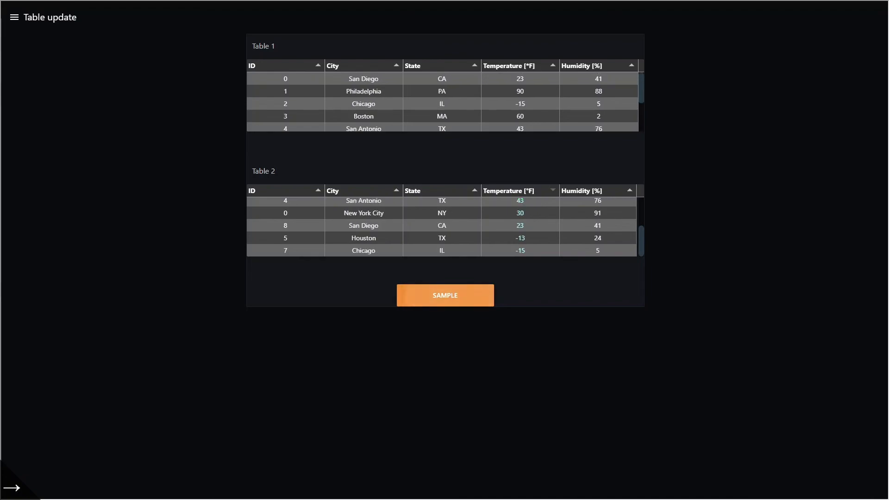
{"action": "left_click", "coordinate": [445, 295]}
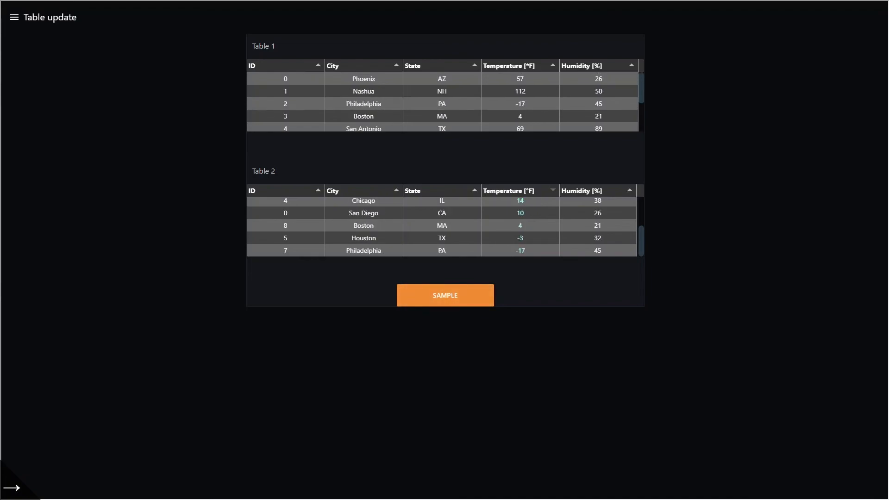